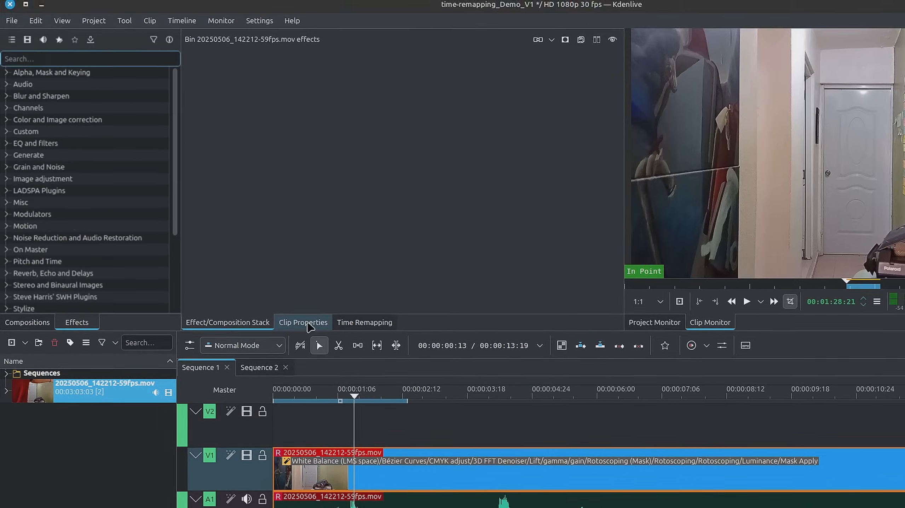
- View the clip's properties to confirm 59 fps and 1920x1080 in the 30 fps project
click(302, 322)
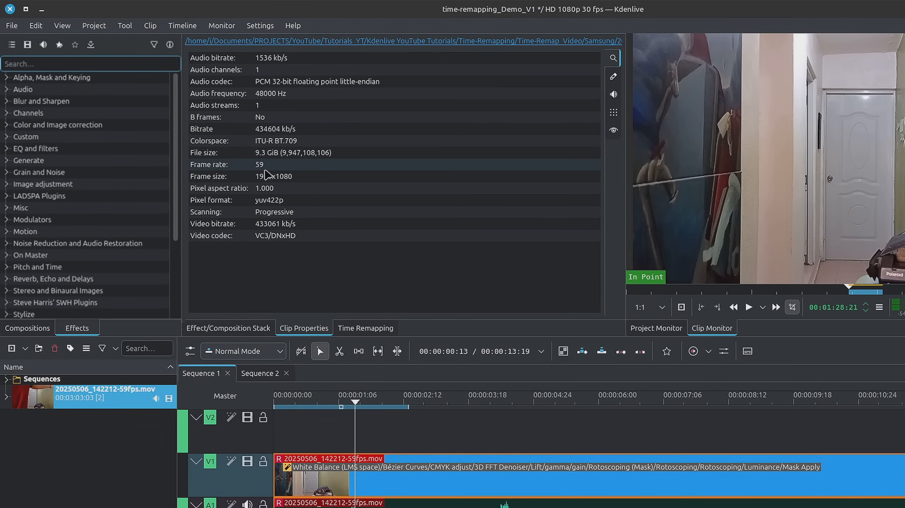
mouse_move(267, 173)
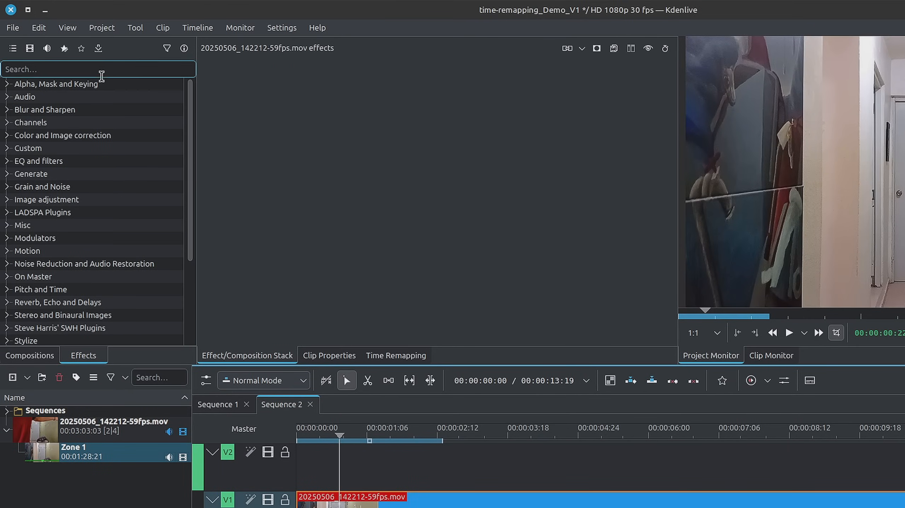
- Search the effects list and add the Luminance and Saturation effects to the clip
click(7, 84)
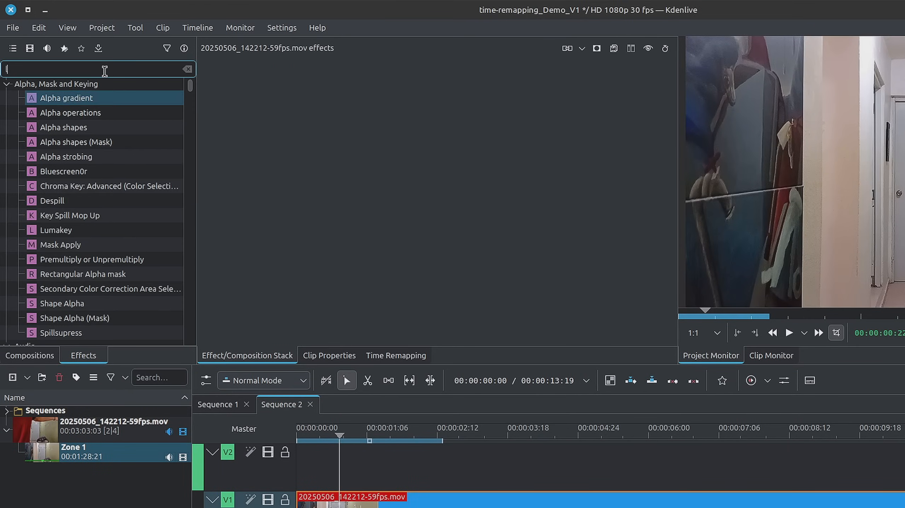
text(lumi)
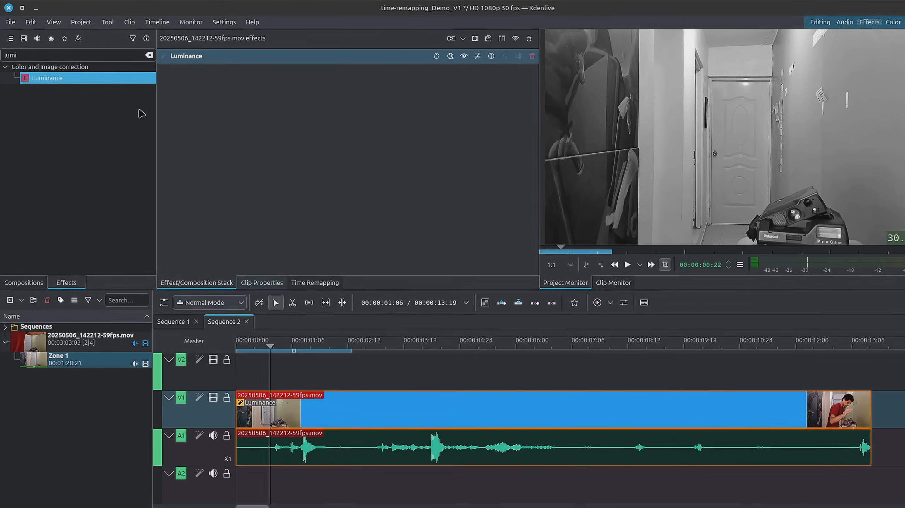
text(satu)
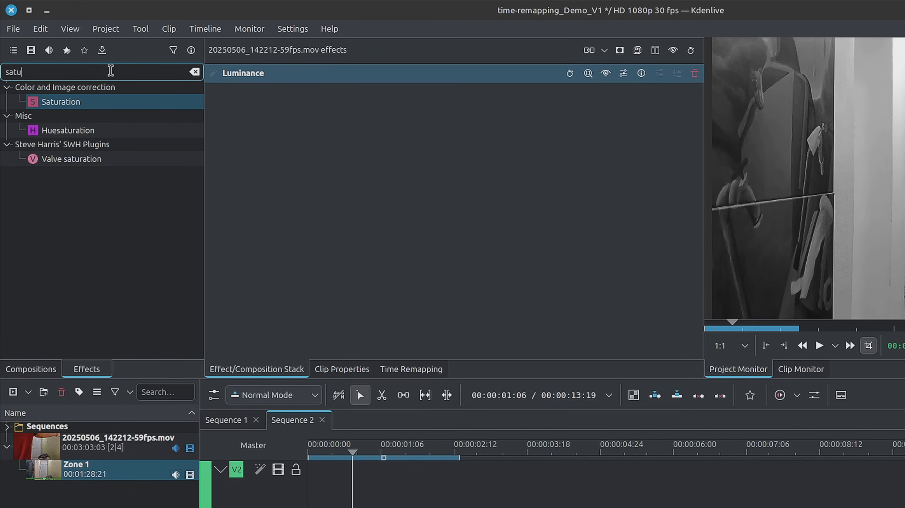
double_click(61, 102)
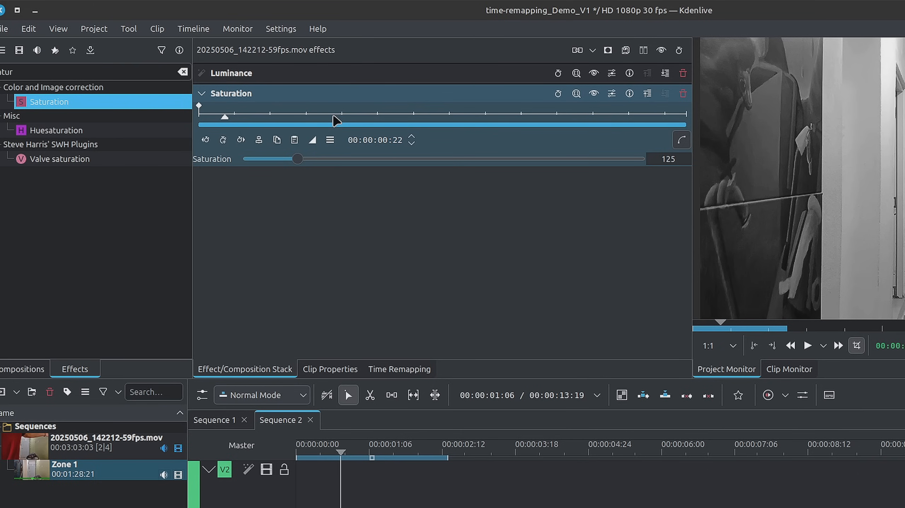
- Disable Luminance and raise the Saturation amount to about 303
click(593, 73)
text(1)
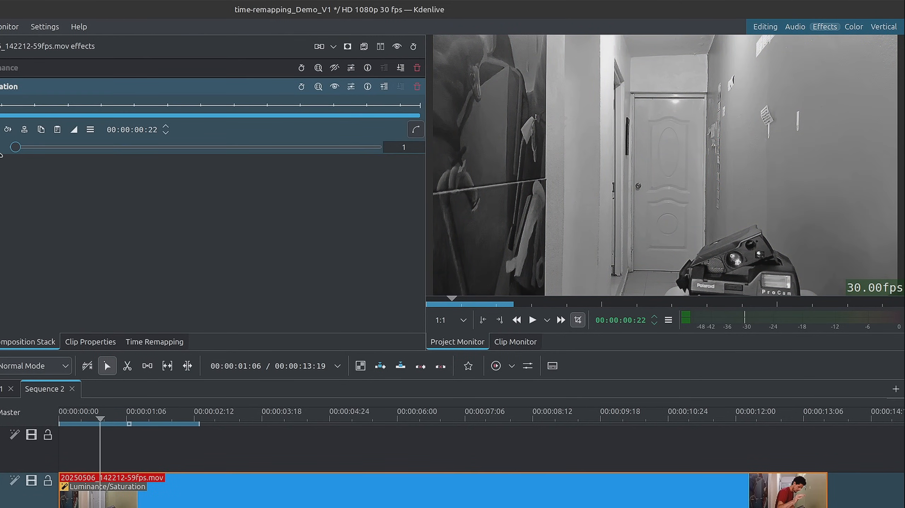
mouse_move(36, 153)
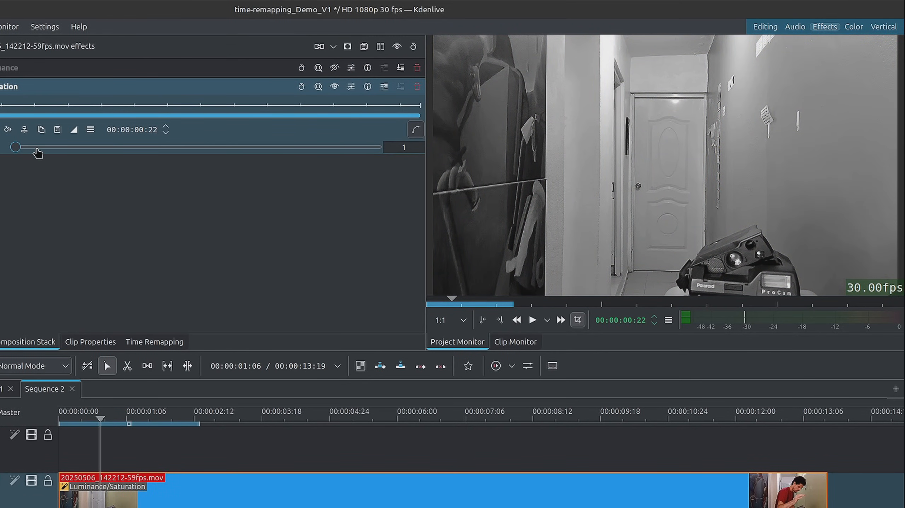
drag(15, 147, 125, 147)
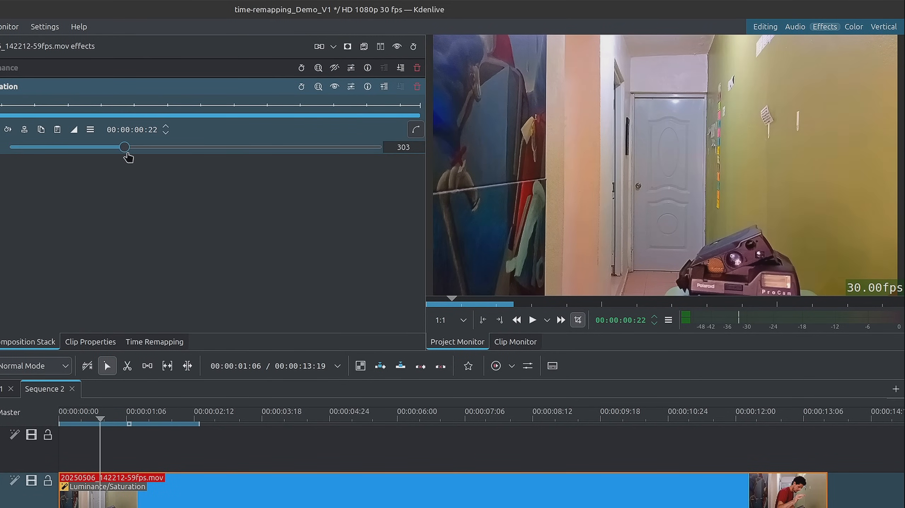
drag(125, 147, 87, 147)
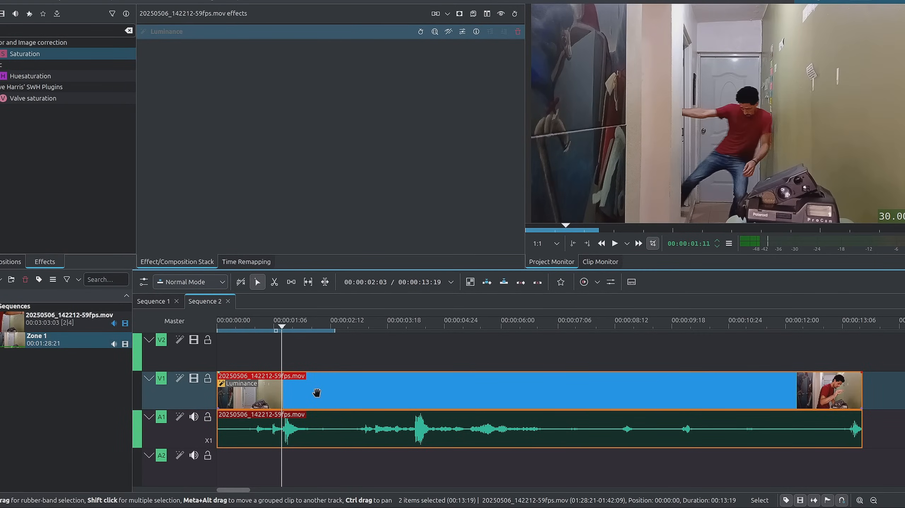
right_click(314, 393)
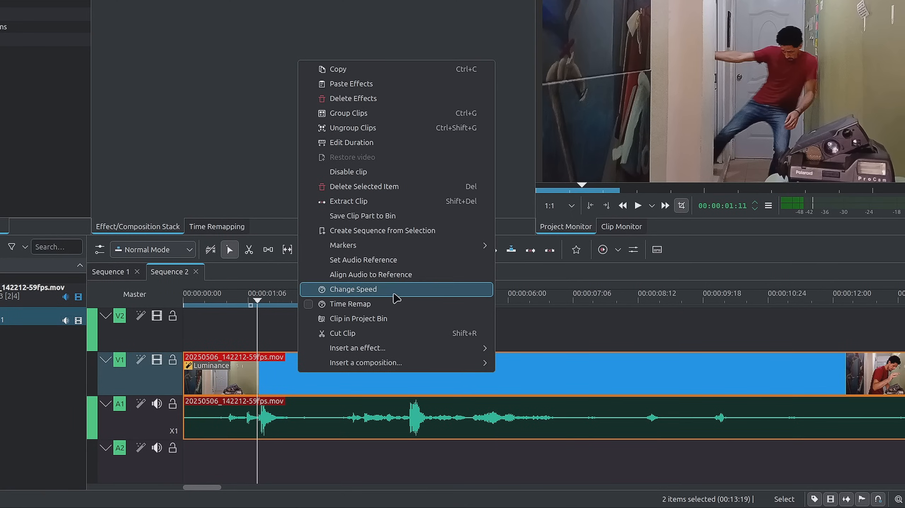
click(352, 290)
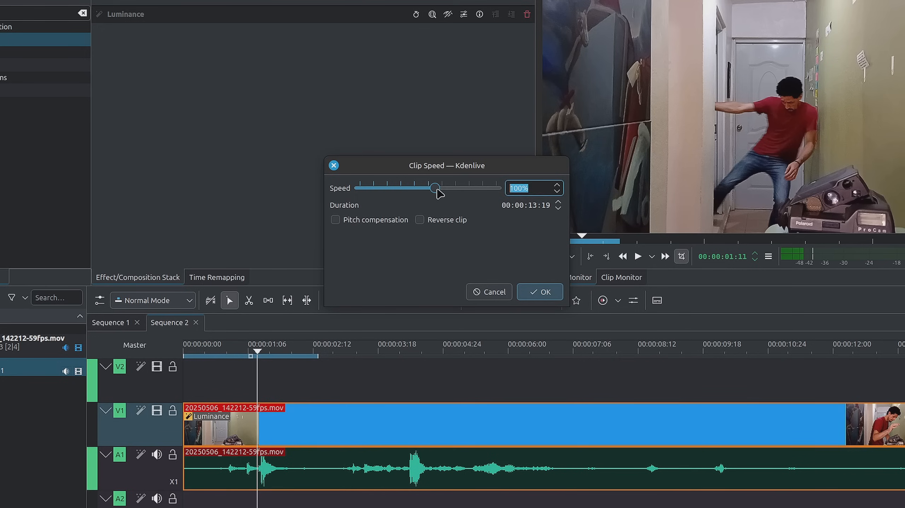
drag(435, 188, 420, 188)
text(5)
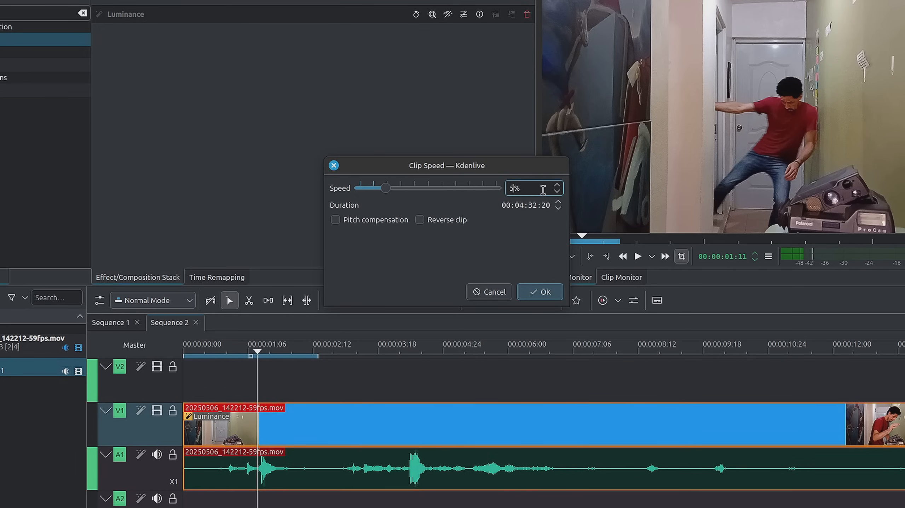
click(538, 292)
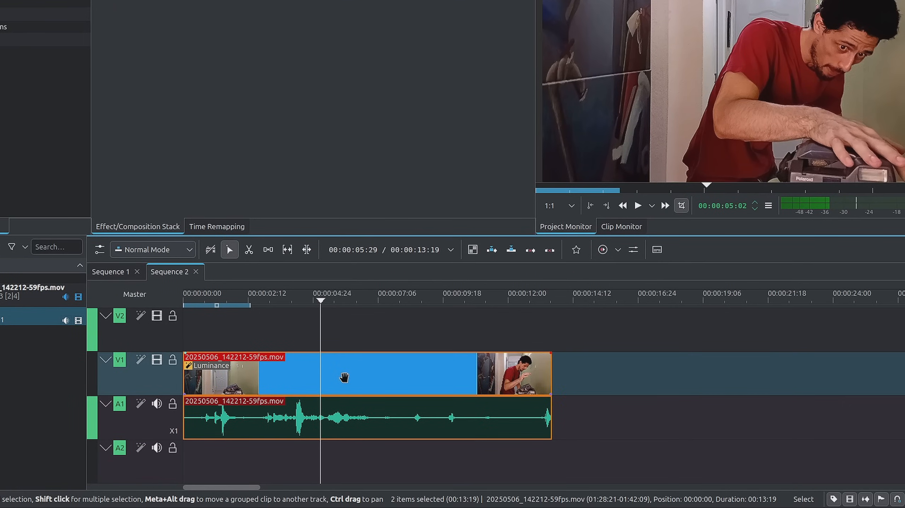
- Enable Time Remap from the clip's context menu to show its 100% speed keyframe editor
right_click(344, 378)
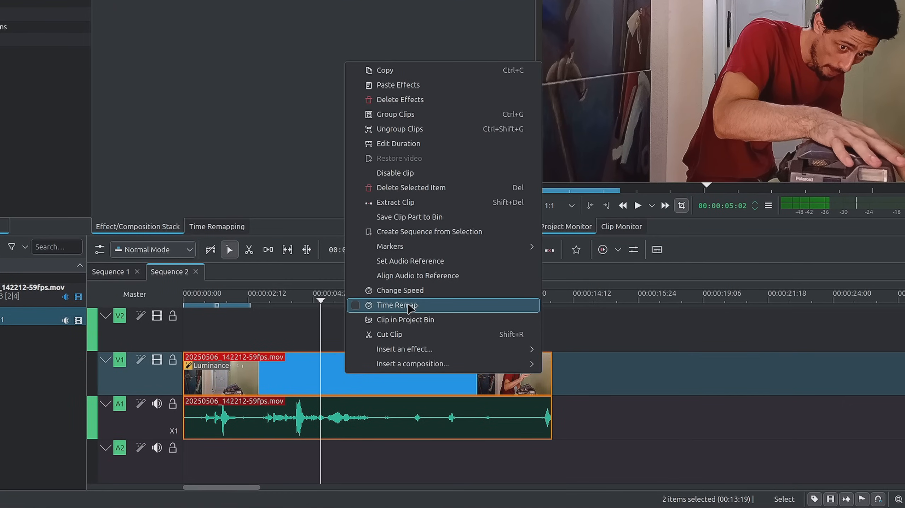
click(396, 305)
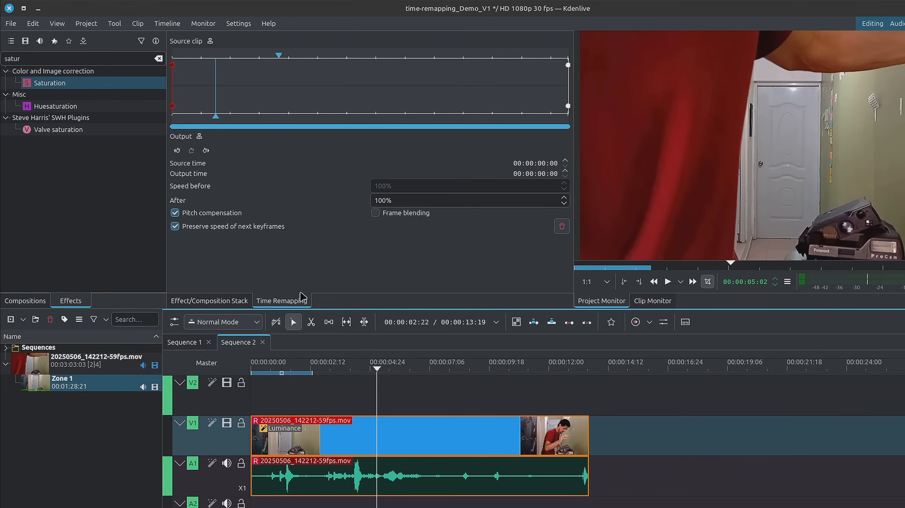
mouse_move(299, 301)
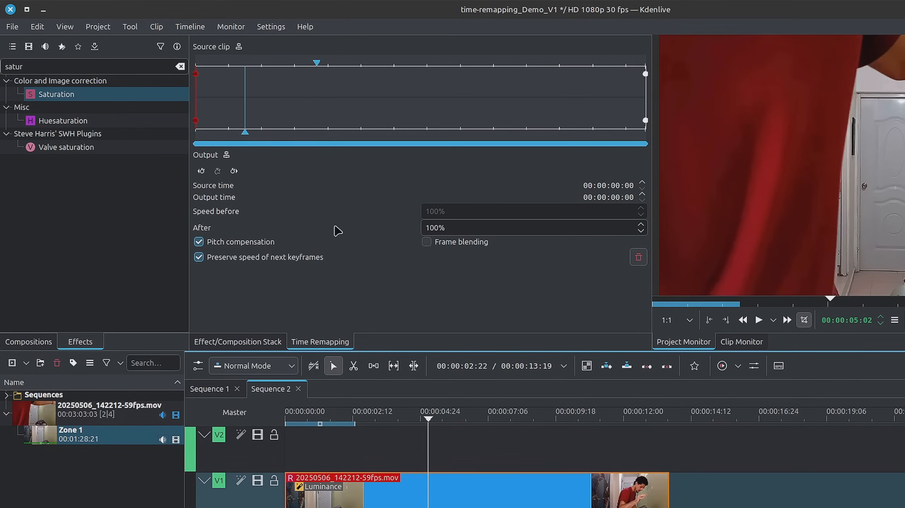
mouse_move(298, 82)
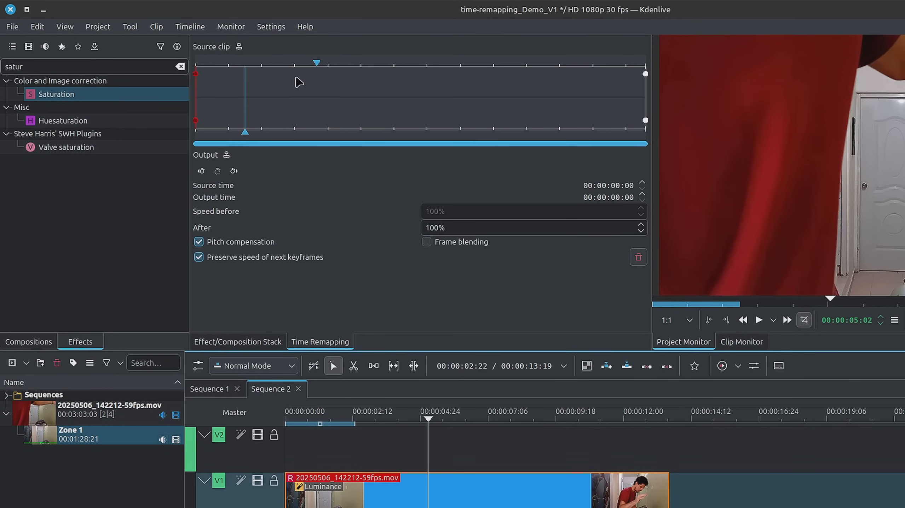
mouse_move(280, 88)
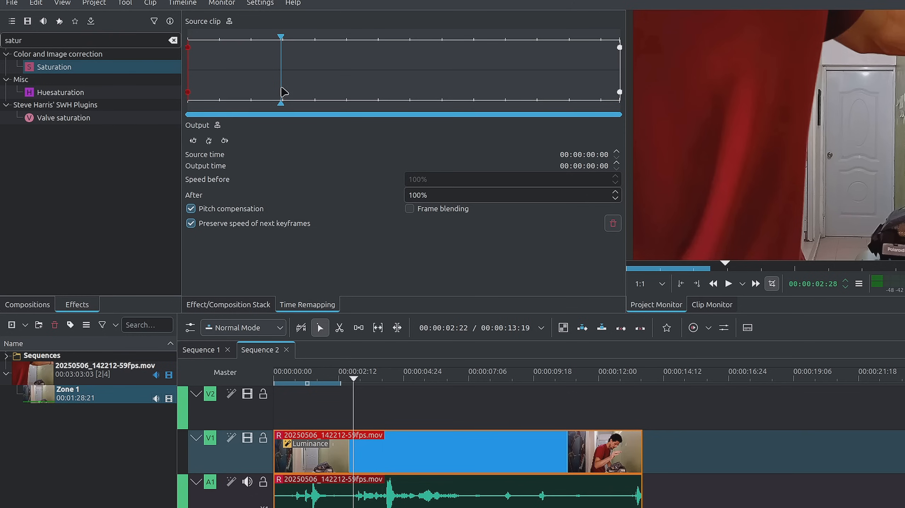
mouse_move(192, 123)
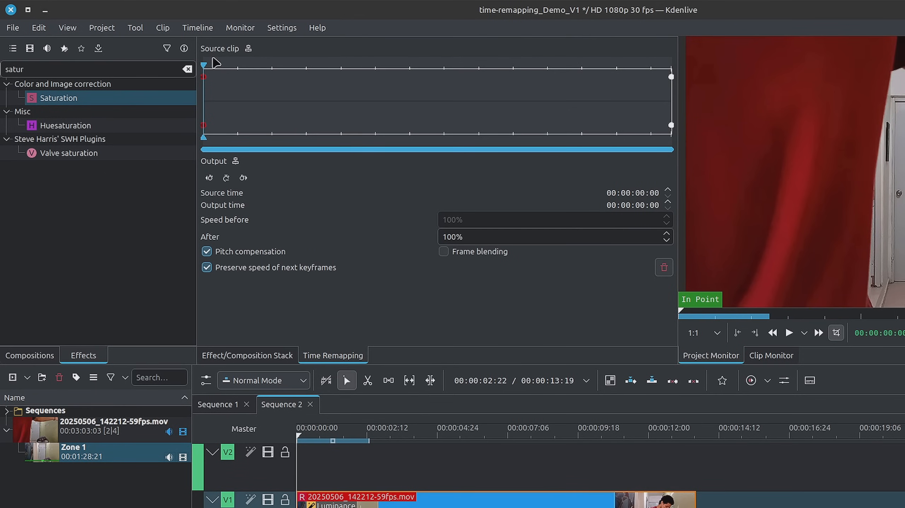
mouse_move(248, 48)
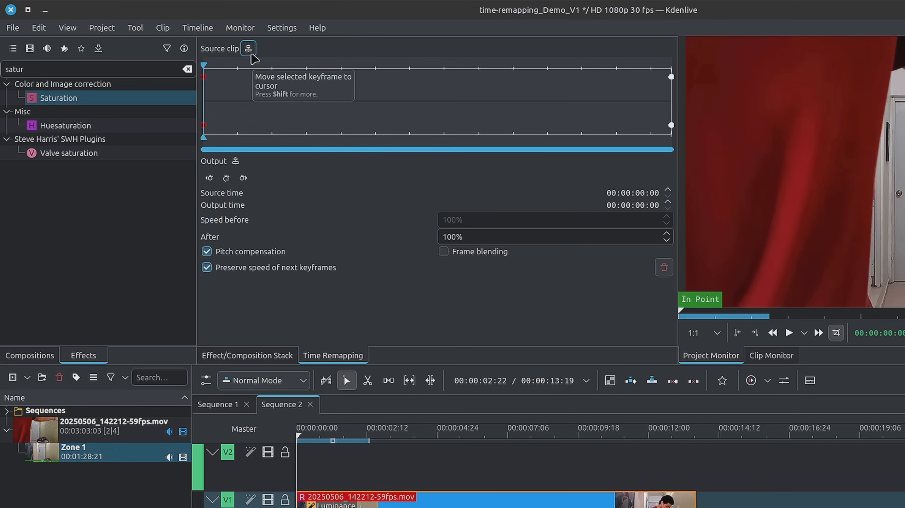
mouse_move(252, 57)
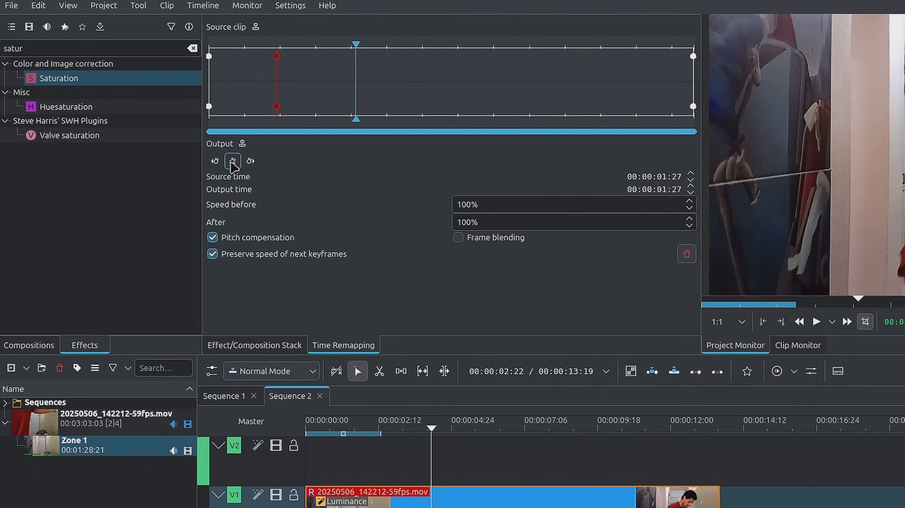
- Add a remap keyframe at the playhead, source 00:00:01:27
click(215, 161)
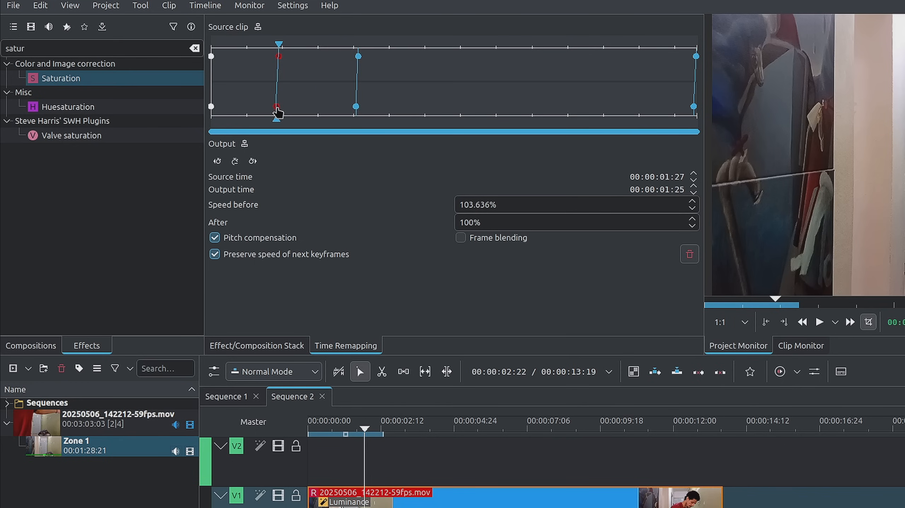
- Drag the first keyframe's output point left until Speed before reads 196.552%
drag(279, 112, 260, 112)
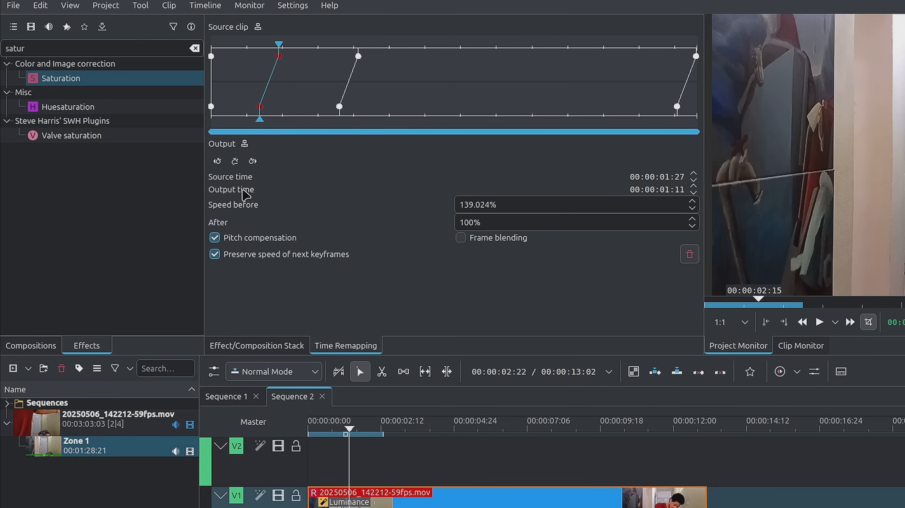
mouse_move(386, 204)
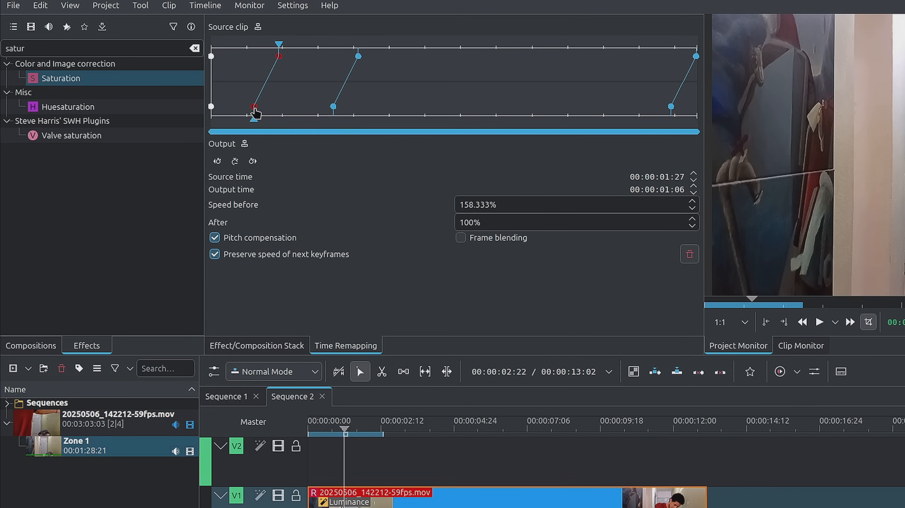
drag(254, 110, 245, 110)
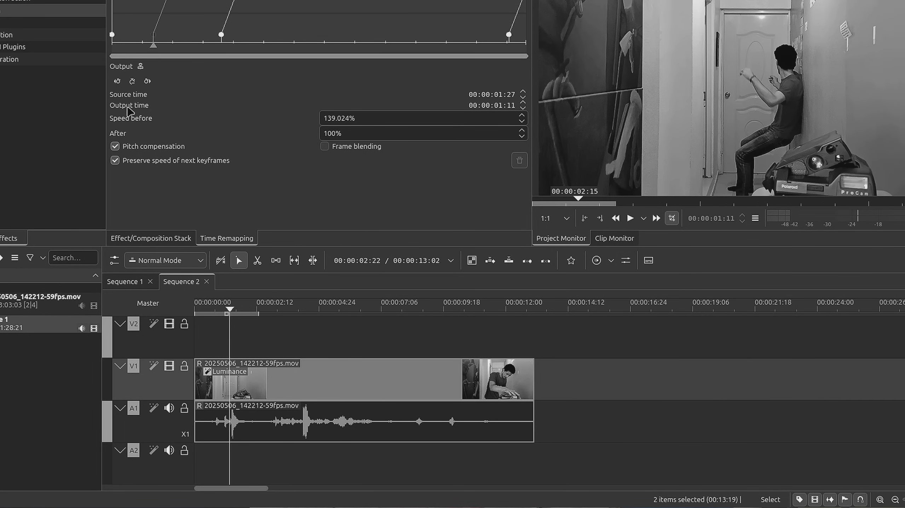
mouse_move(320, 119)
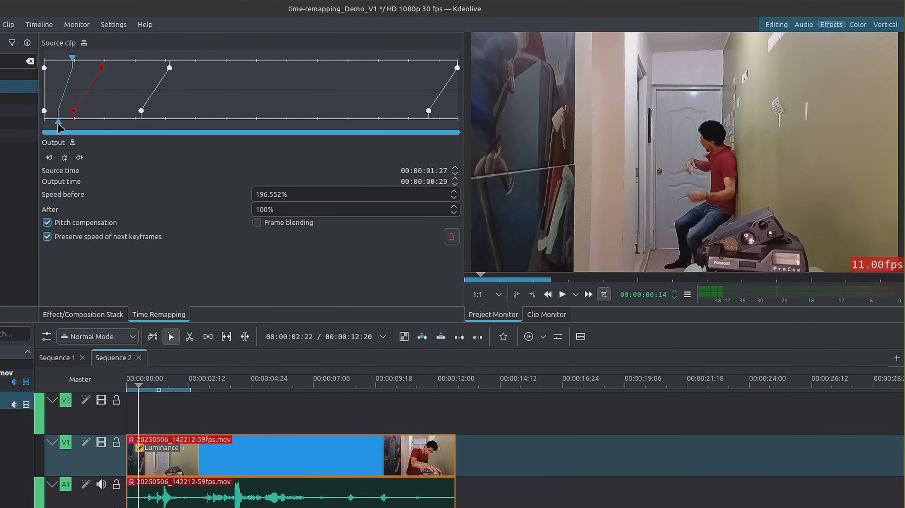
click(561, 294)
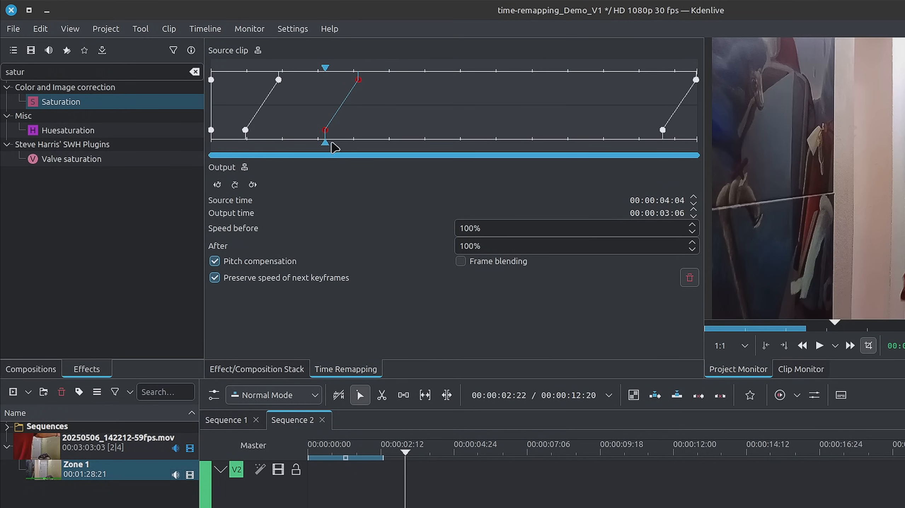
- Drag the second keyframe's output point right until Speed before shows 50%
drag(324, 129, 328, 139)
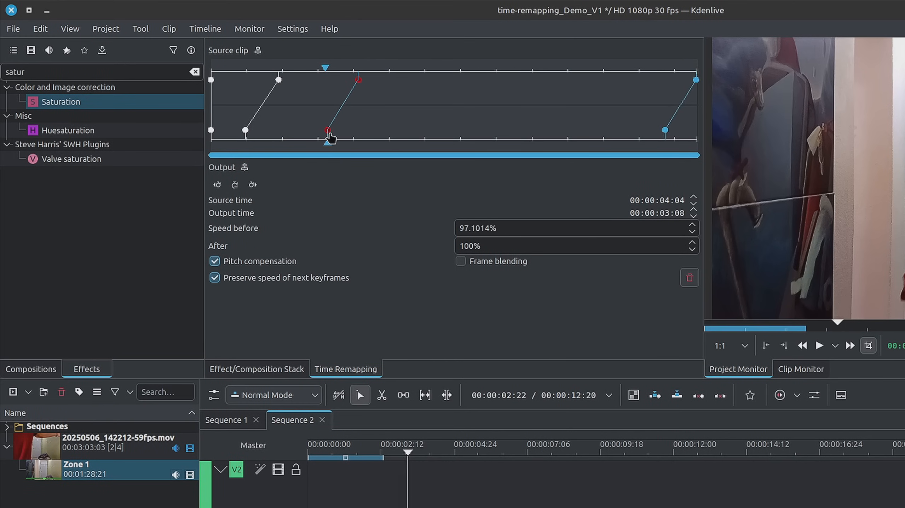
drag(329, 136, 356, 137)
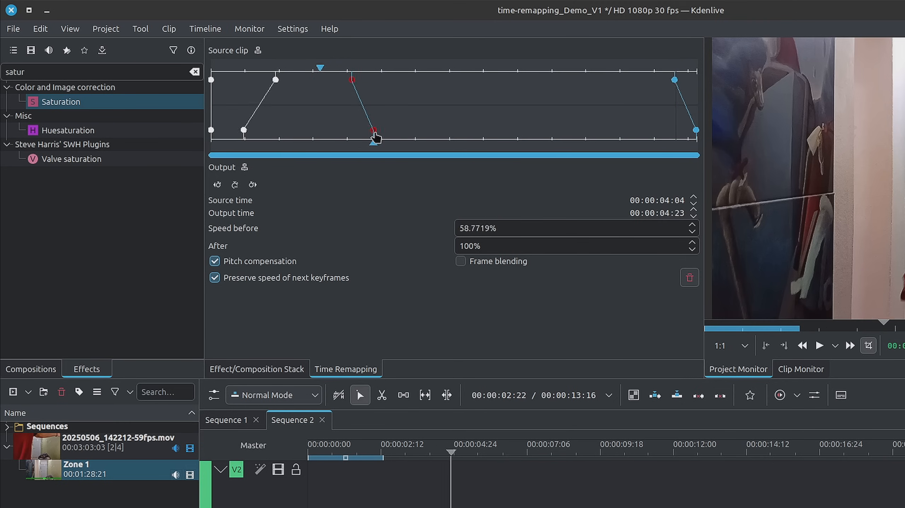
drag(375, 137, 387, 132)
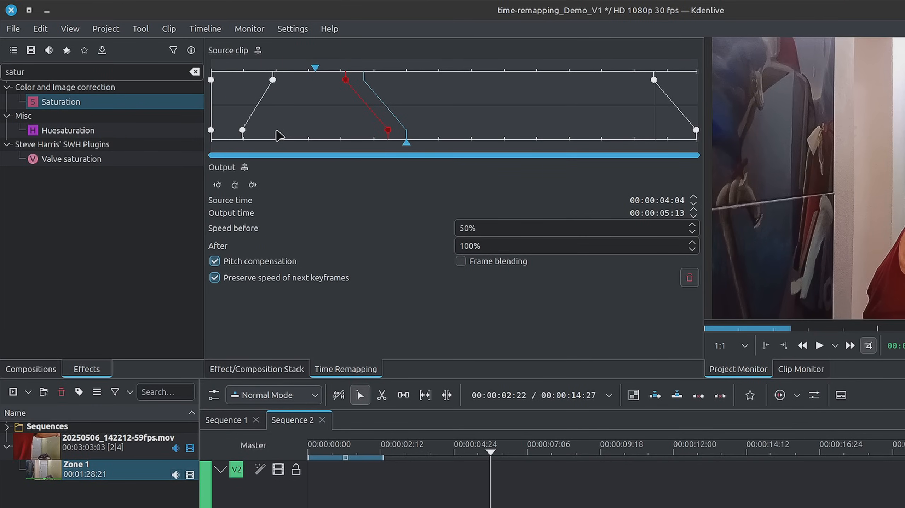
mouse_move(317, 90)
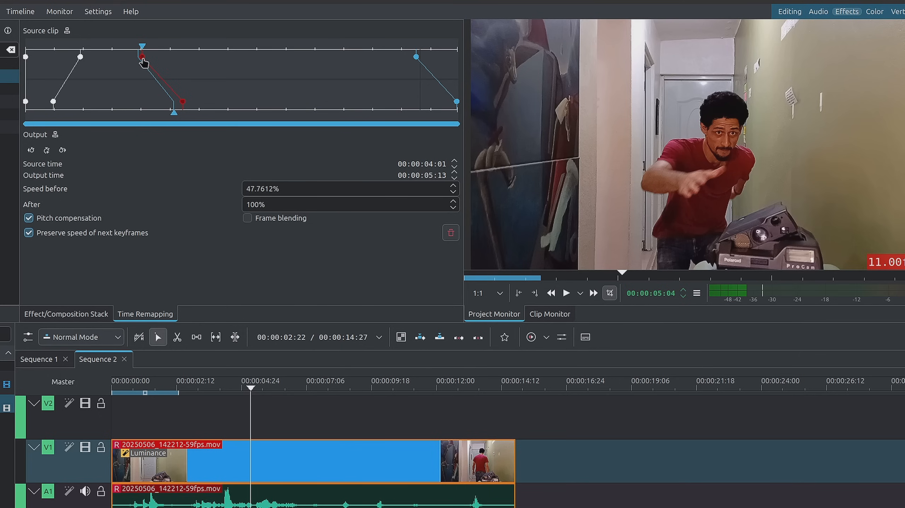
- Move the second keyframe to source 00:00:04:01 and output 00:00:05:07, keeping 50% speed
drag(143, 56, 141, 58)
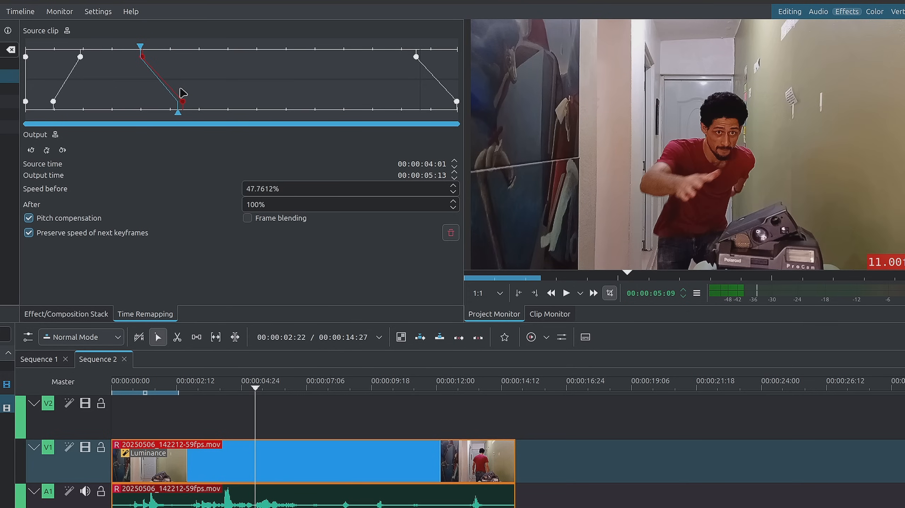
click(566, 294)
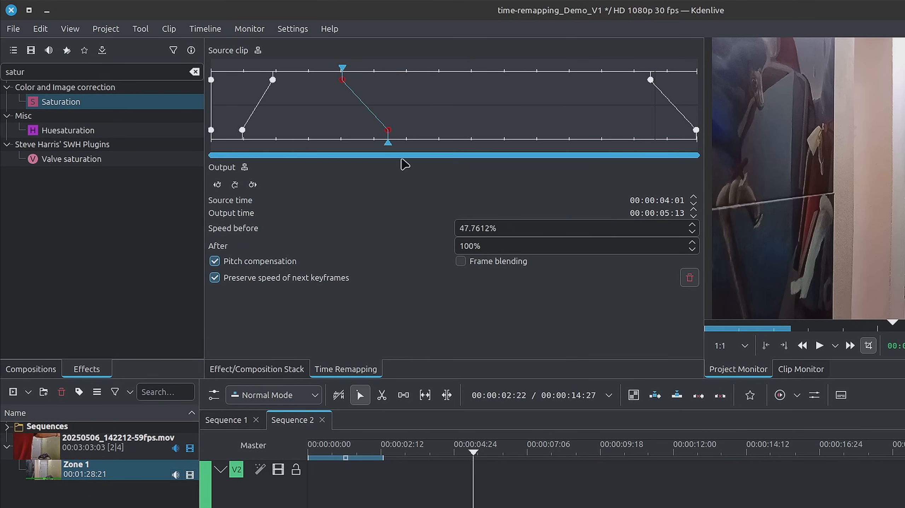
mouse_move(390, 137)
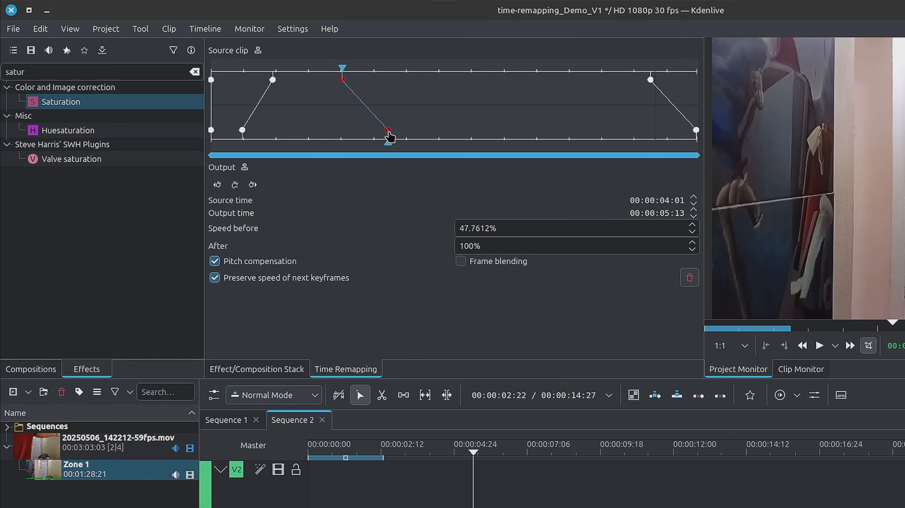
drag(388, 132, 382, 137)
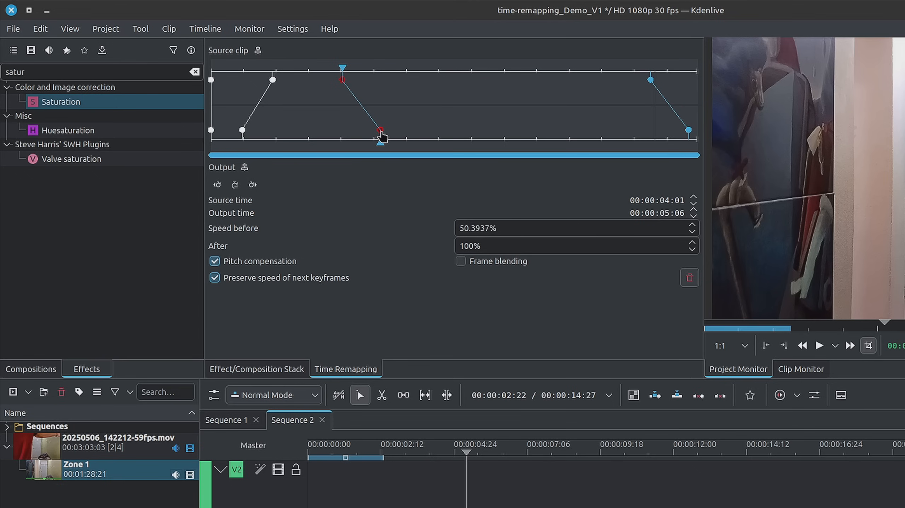
drag(381, 136, 381, 137)
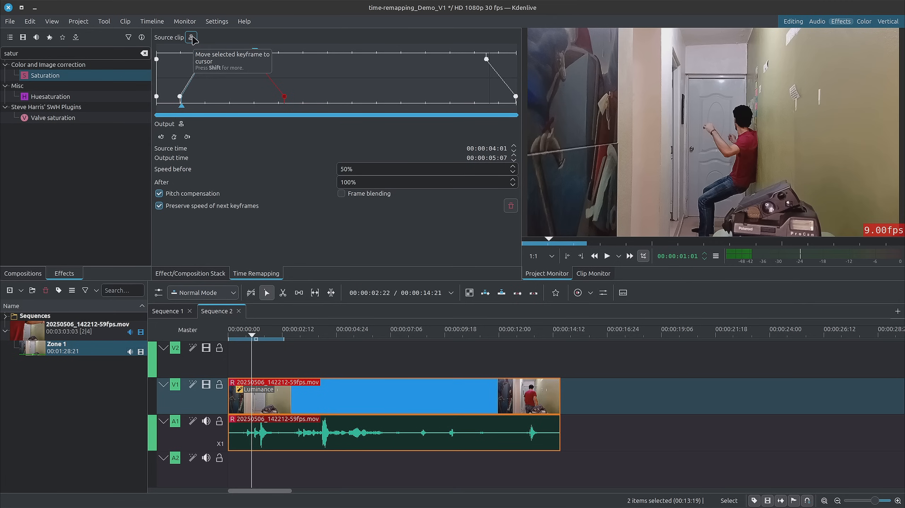
- Move the selected keyframe to the cursor, then select the first keyframe at source 00:00:01:27
click(161, 137)
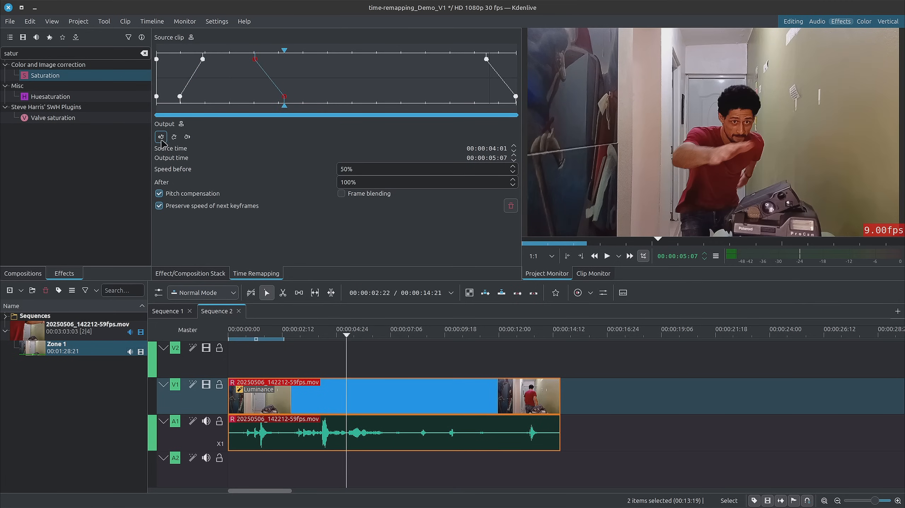
click(186, 137)
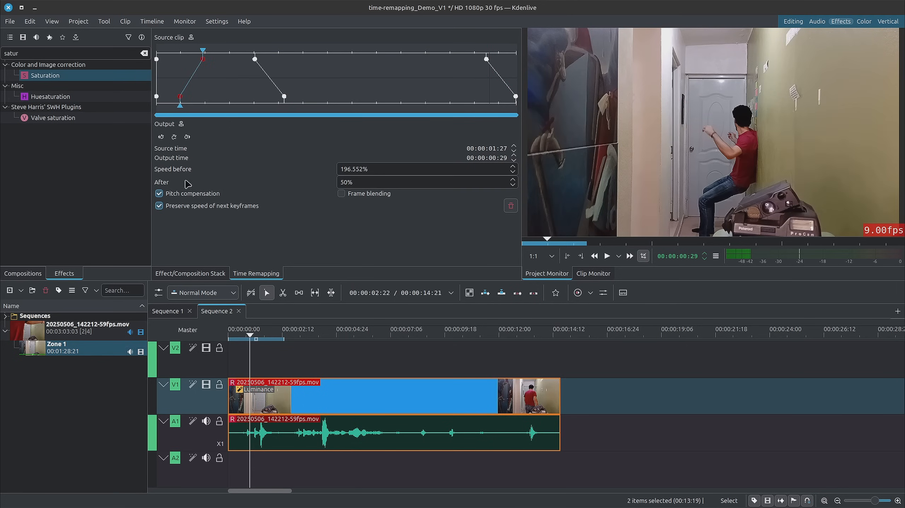
mouse_move(182, 208)
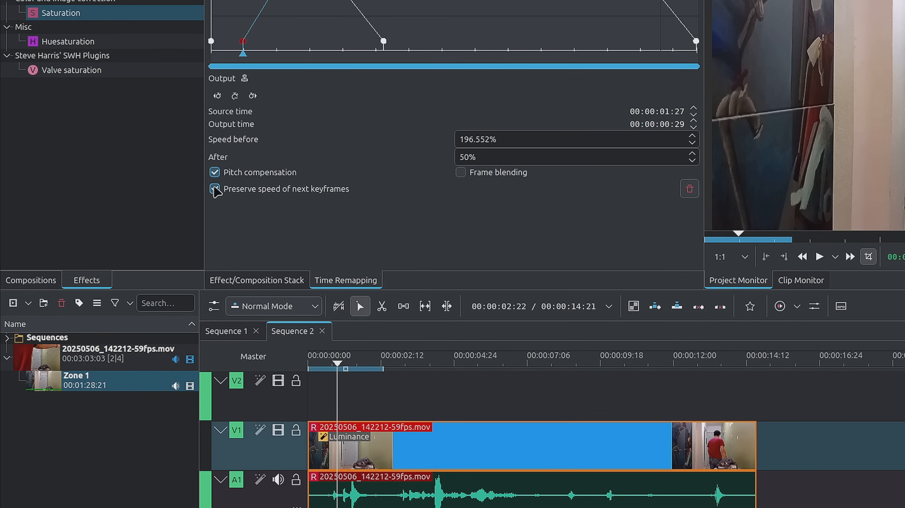
click(214, 189)
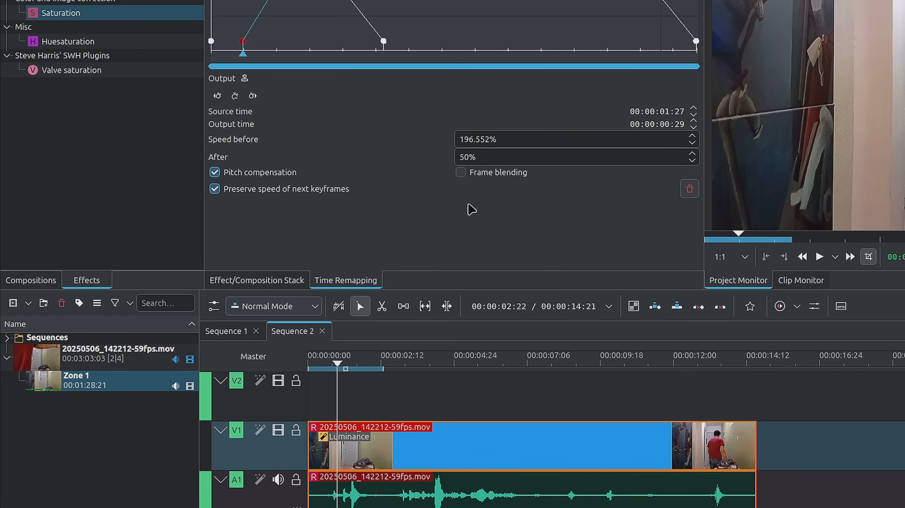
mouse_move(479, 186)
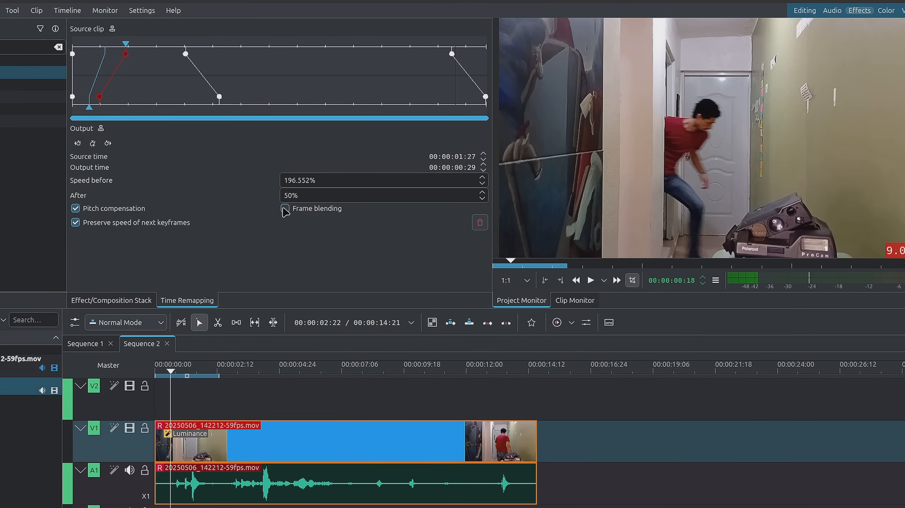
- Tick the Frame blending checkbox in the Time Remapping panel
click(284, 209)
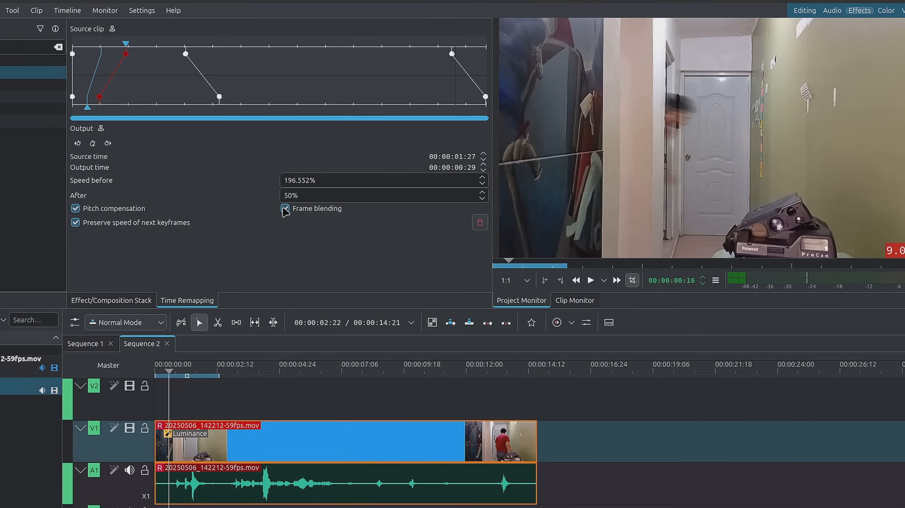